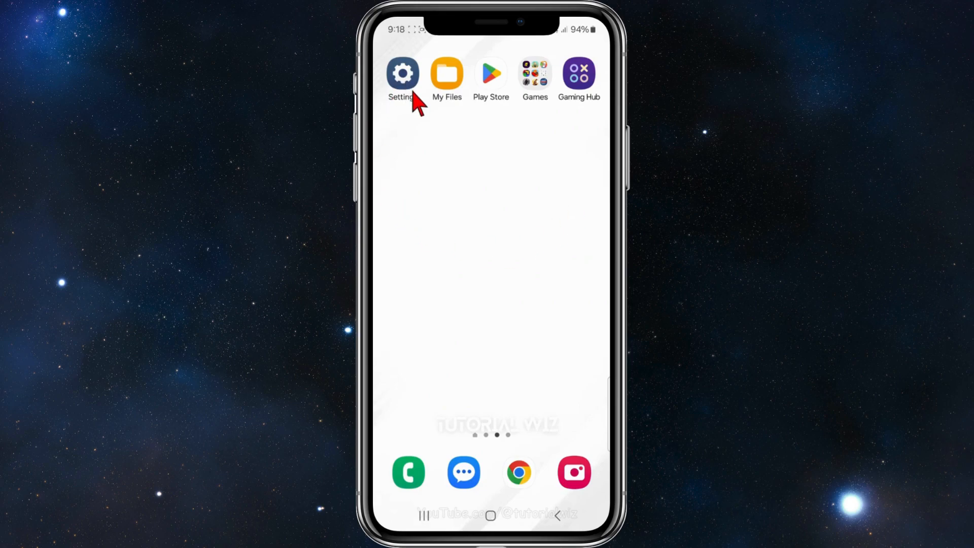
Launch Settings and return from the Display page to the main categories list.
click(402, 73)
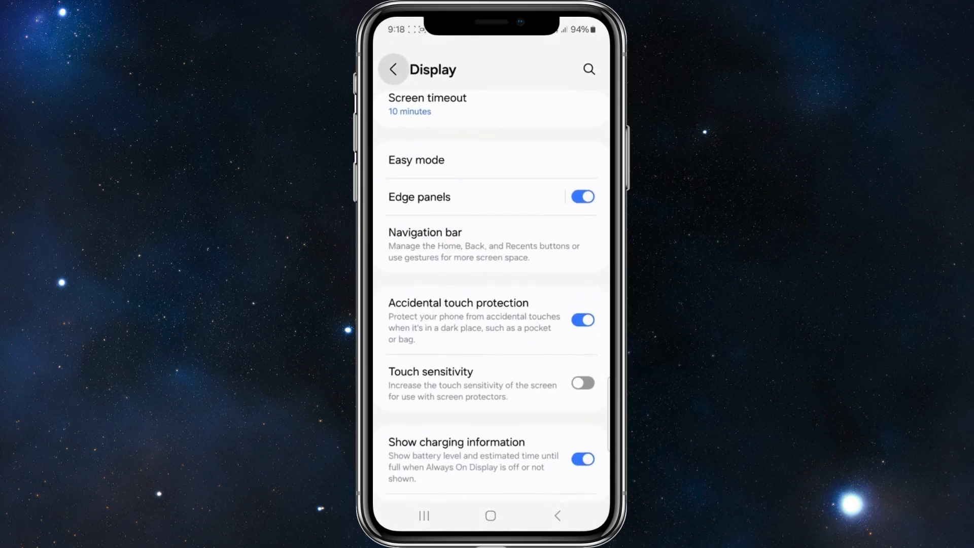
click(393, 69)
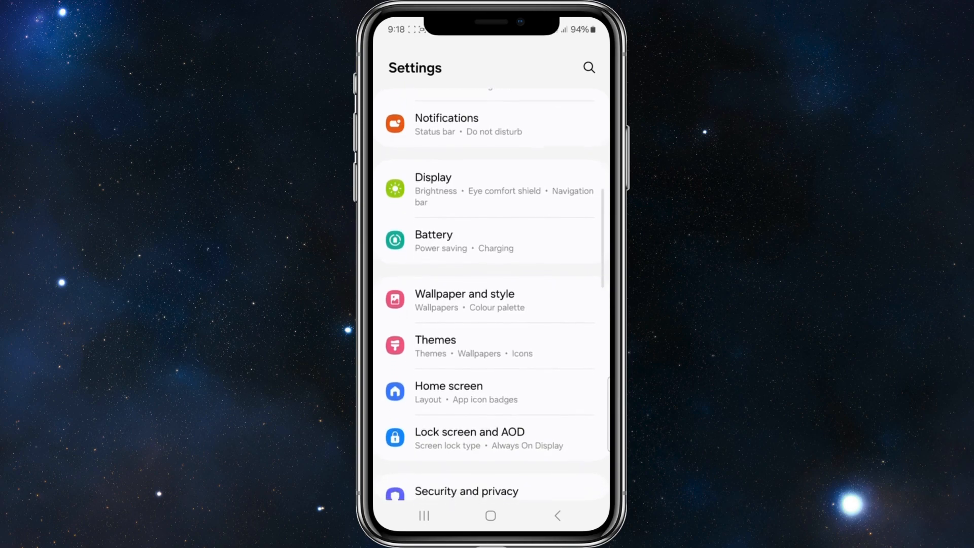
scroll(down, 3)
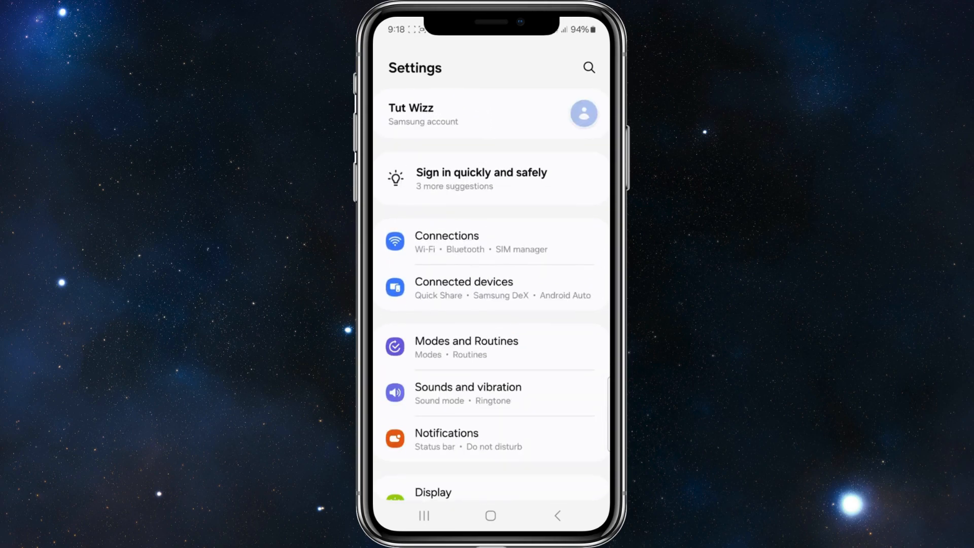
Go to Connections > Bluetooth and stop the nearby device scan.
click(446, 242)
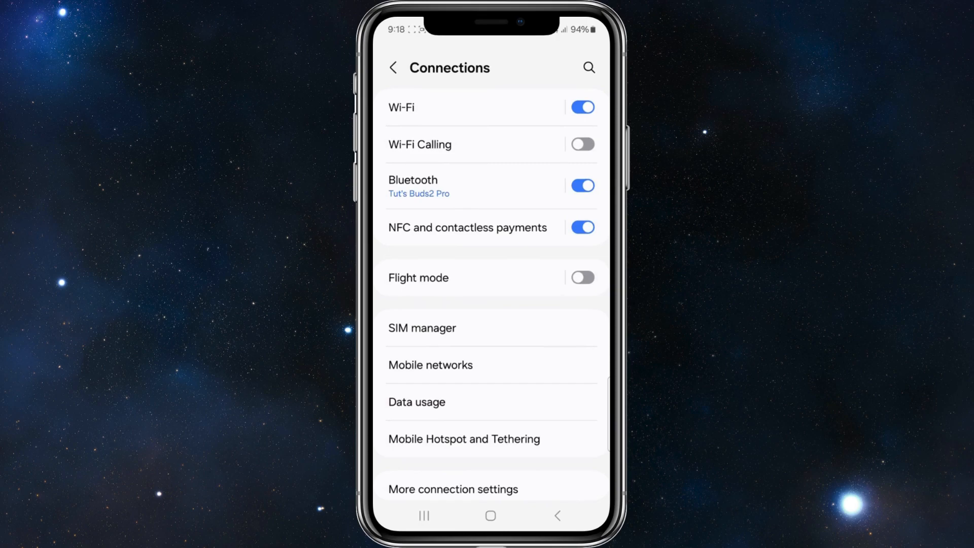
click(472, 186)
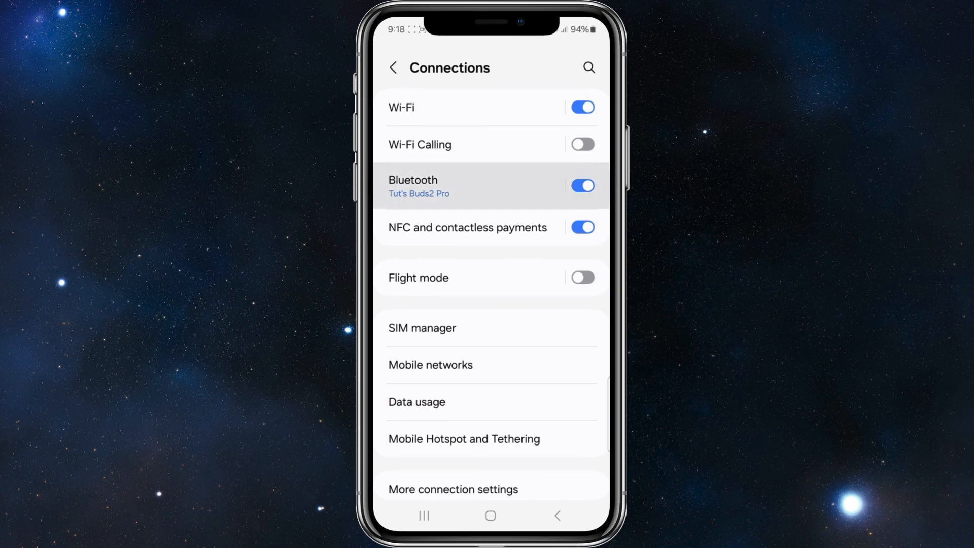
click(412, 180)
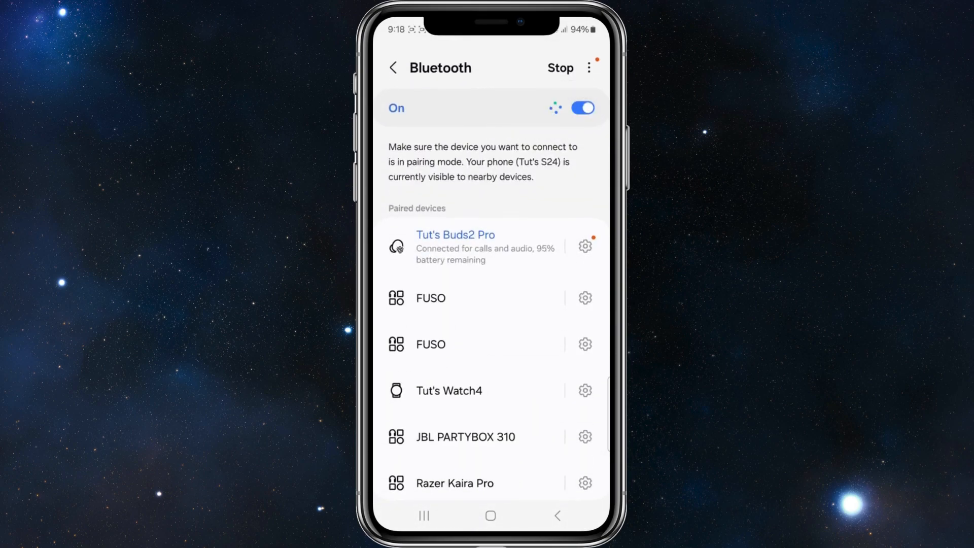
scroll(down, 3)
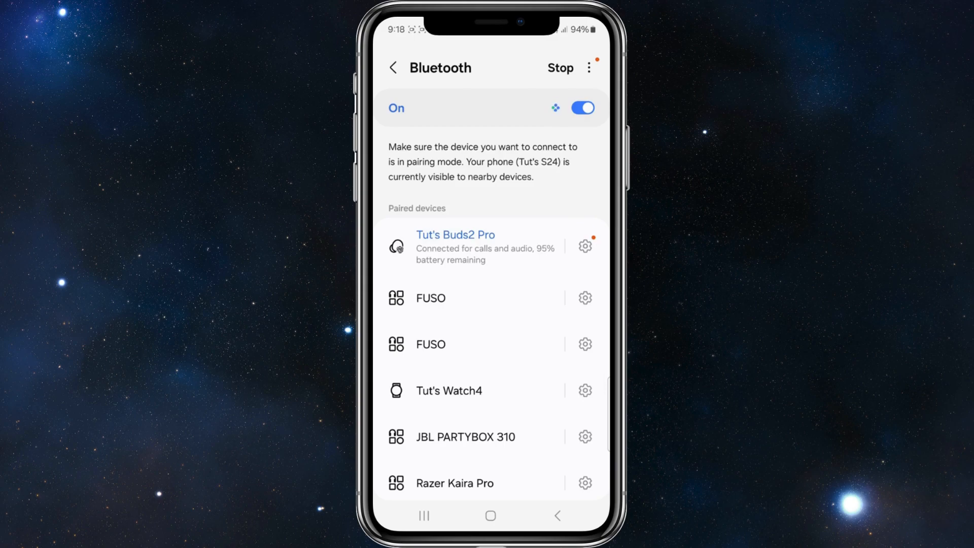
click(559, 68)
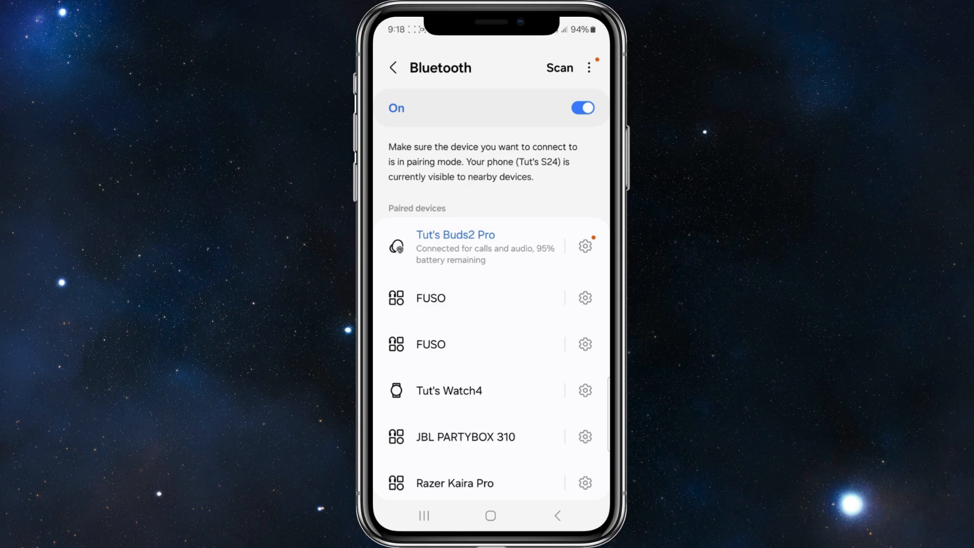
Unpair Tut's Buds2 Pro from its device details and confirm the removal.
click(456, 246)
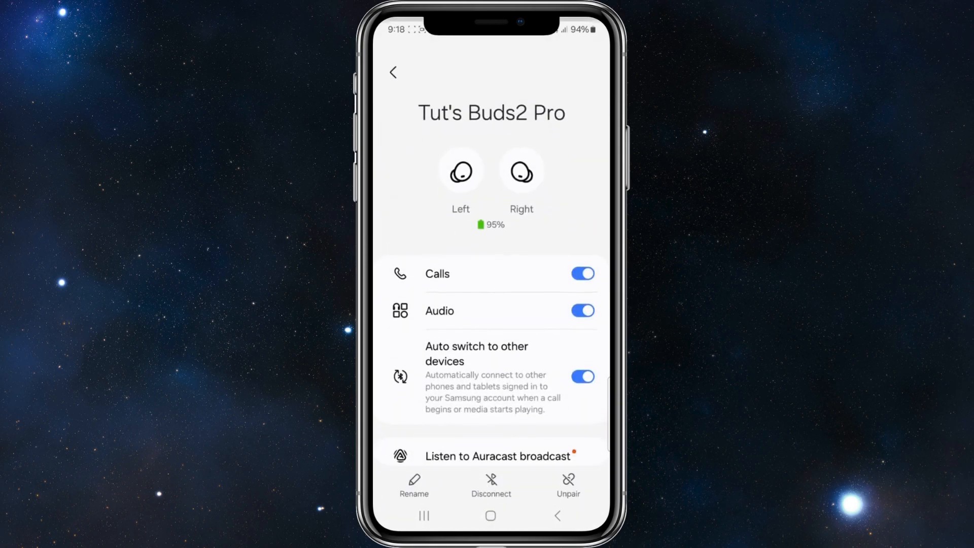
scroll(down, 3)
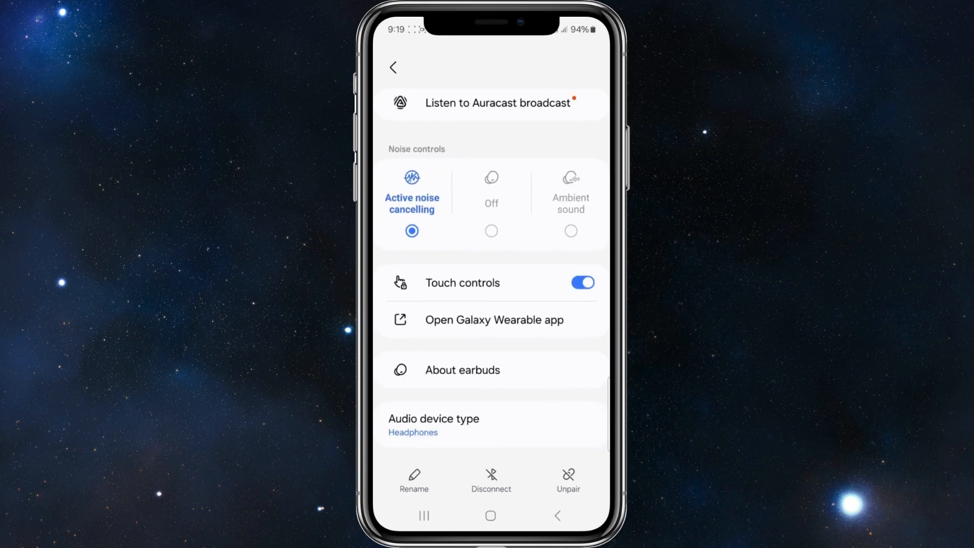
click(567, 481)
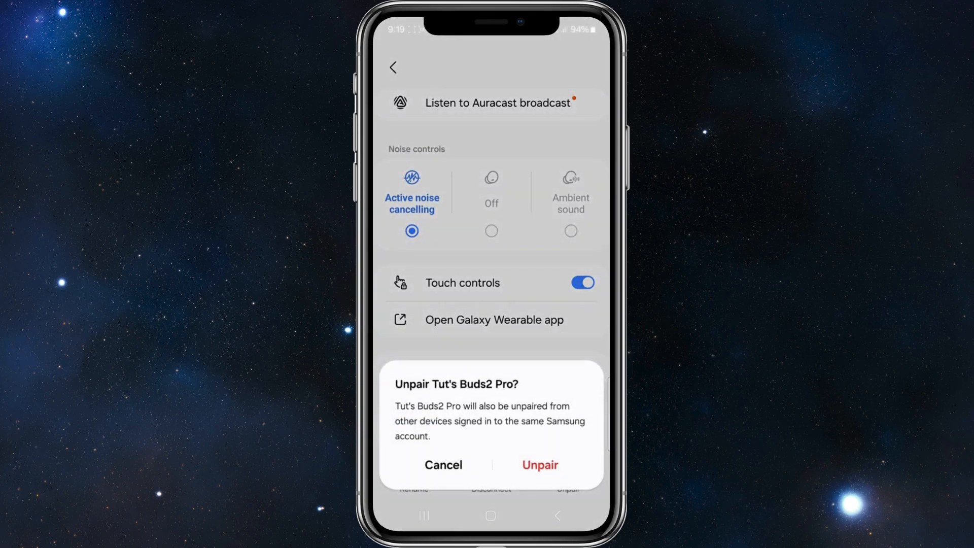
click(537, 465)
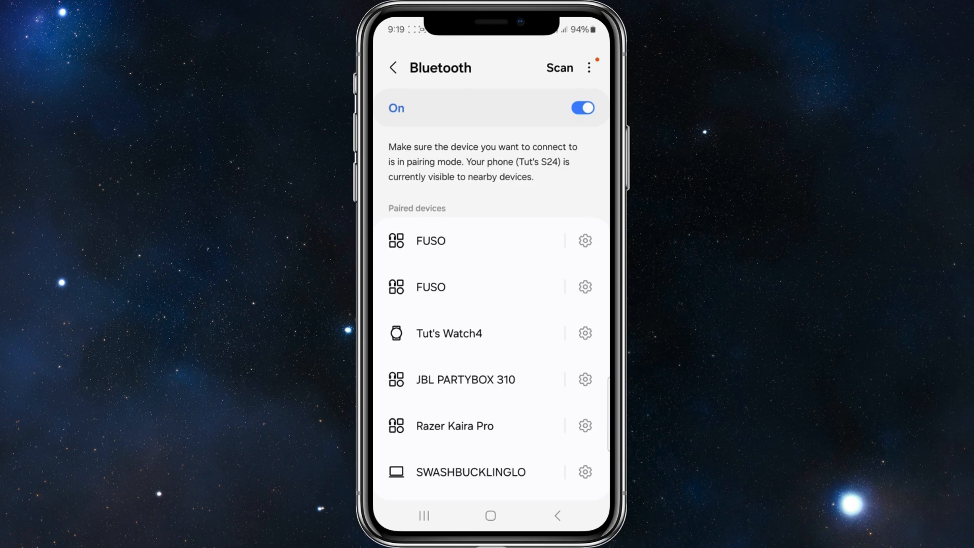
scroll(up, 3)
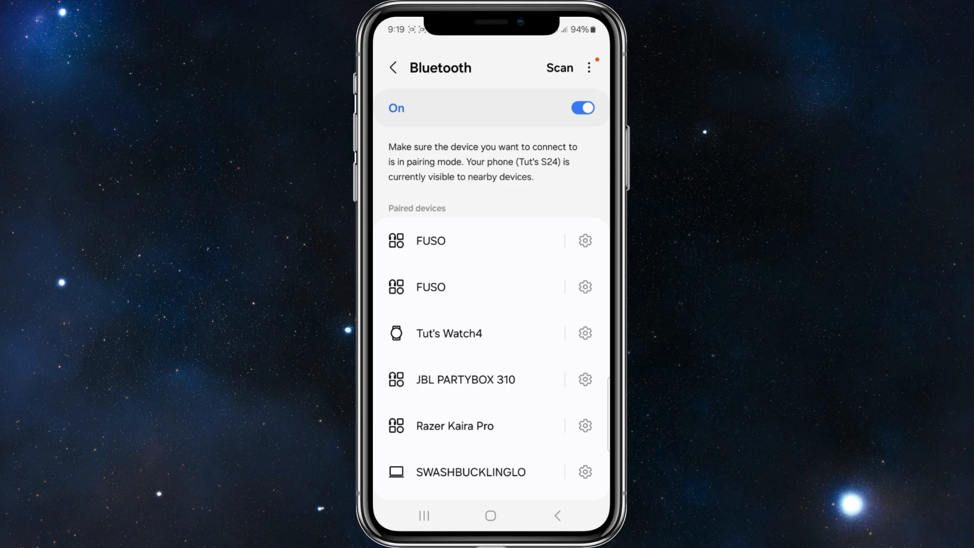
click(558, 68)
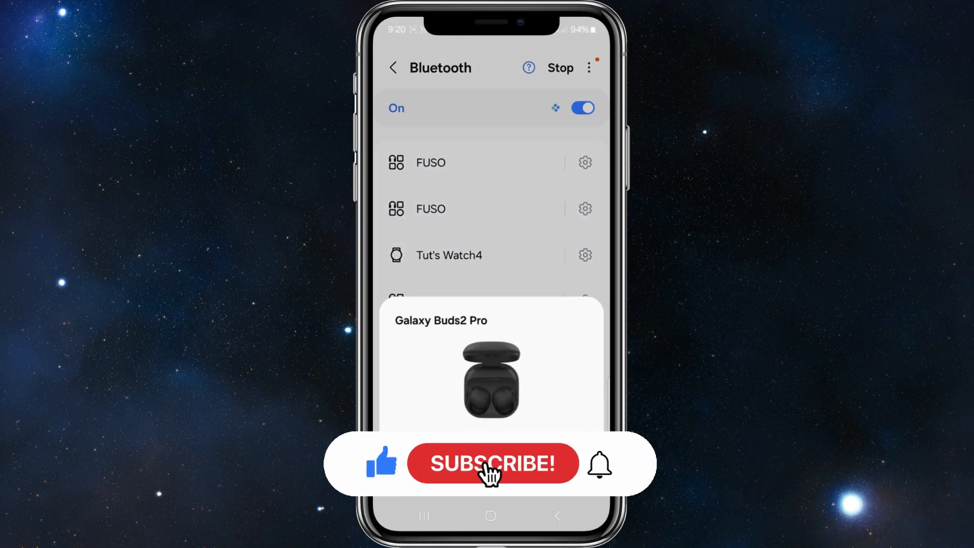
Let the scan find Galaxy Buds2 Pro until its connect popup appears.
click(492, 462)
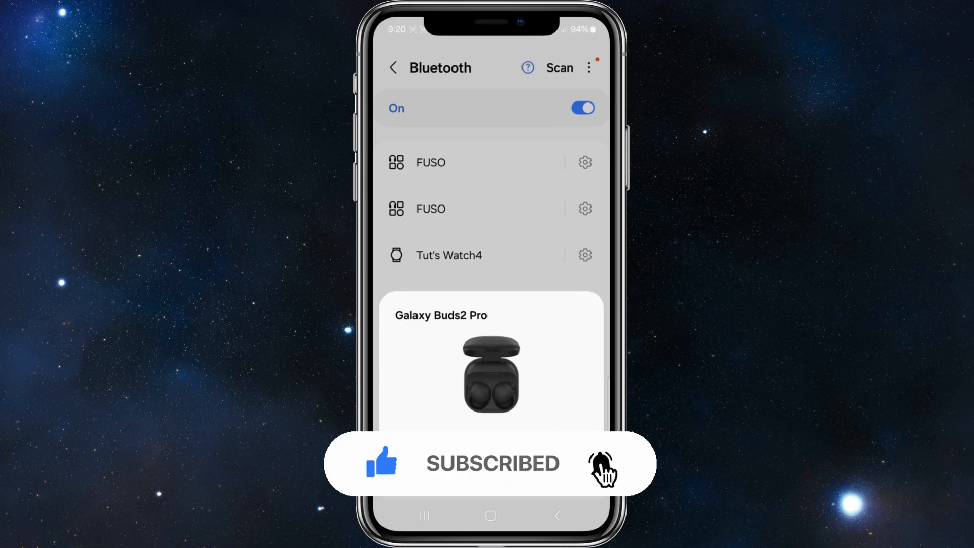